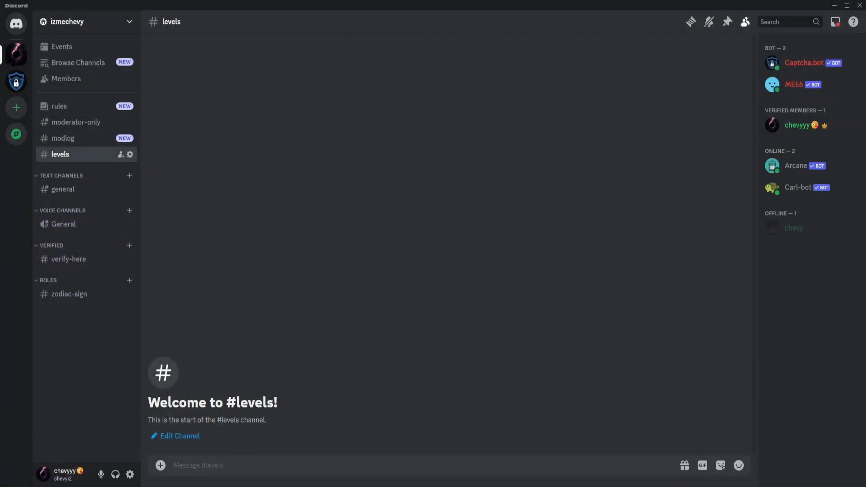
mouse_move(794, 228)
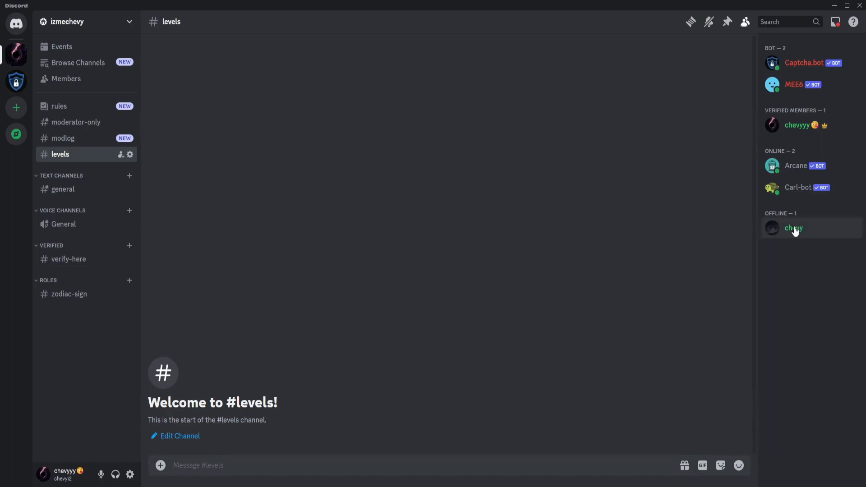
Enable Developer Mode under Advanced in User Settings so user IDs can be copied
right_click(793, 228)
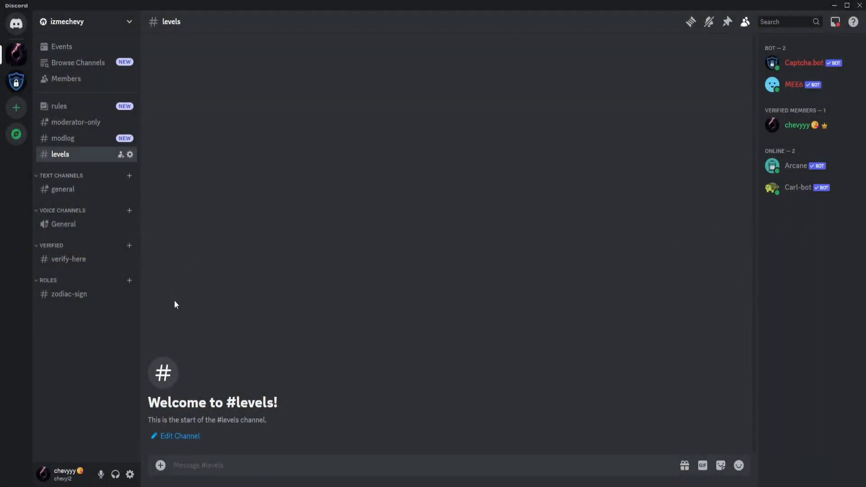
mouse_move(319, 287)
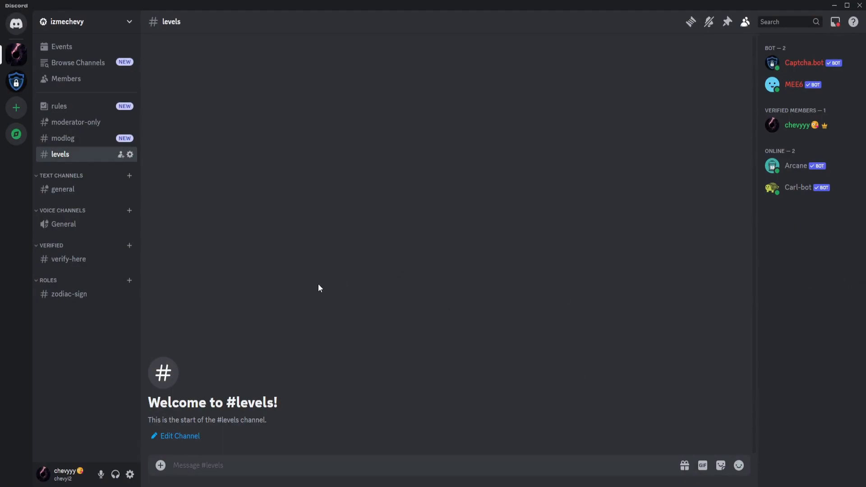
mouse_move(303, 373)
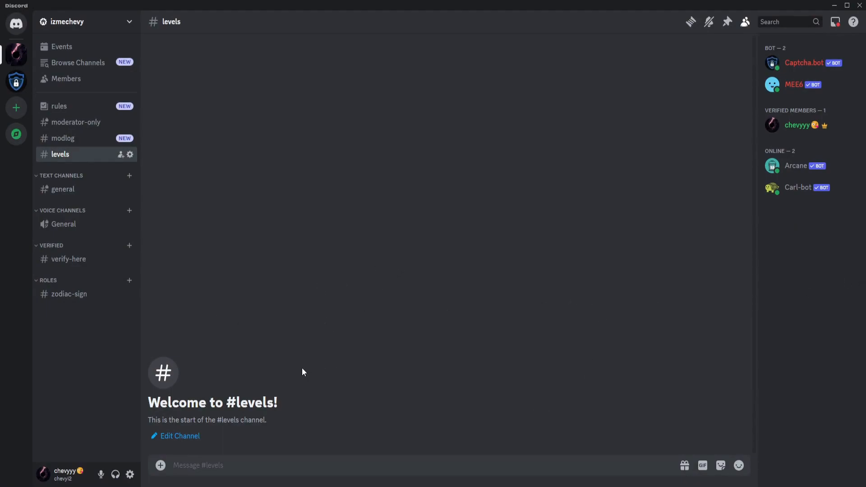
mouse_move(250, 481)
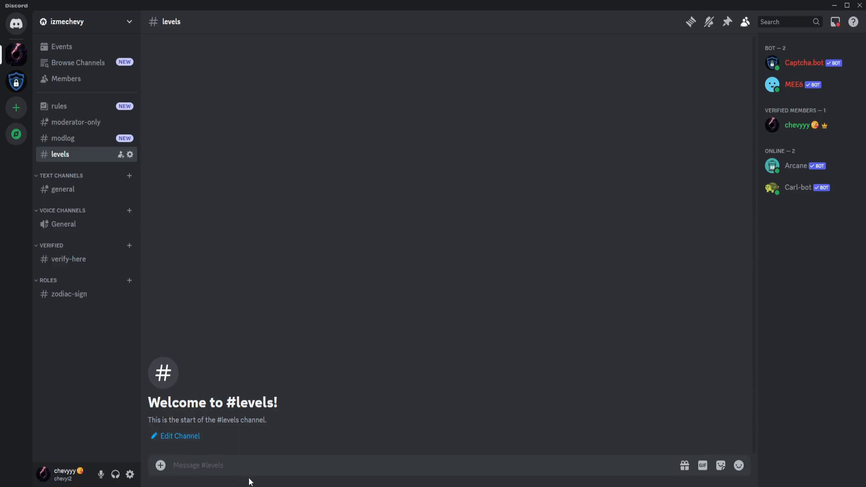
mouse_move(139, 482)
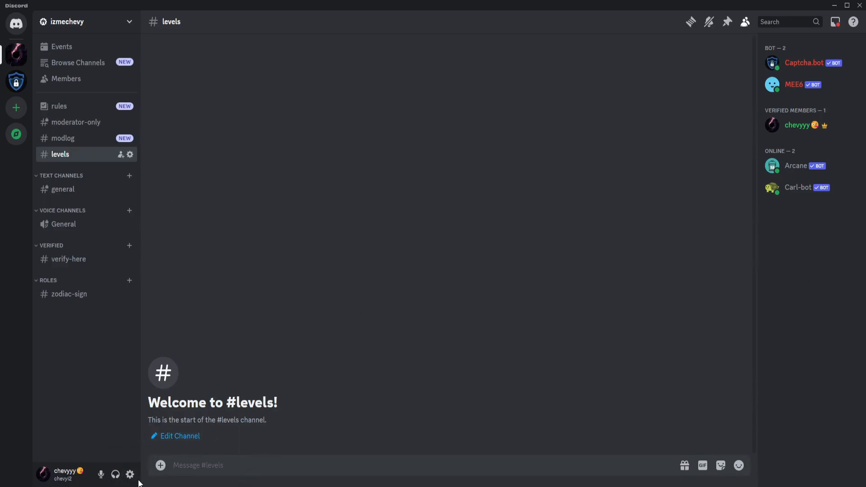
click(130, 474)
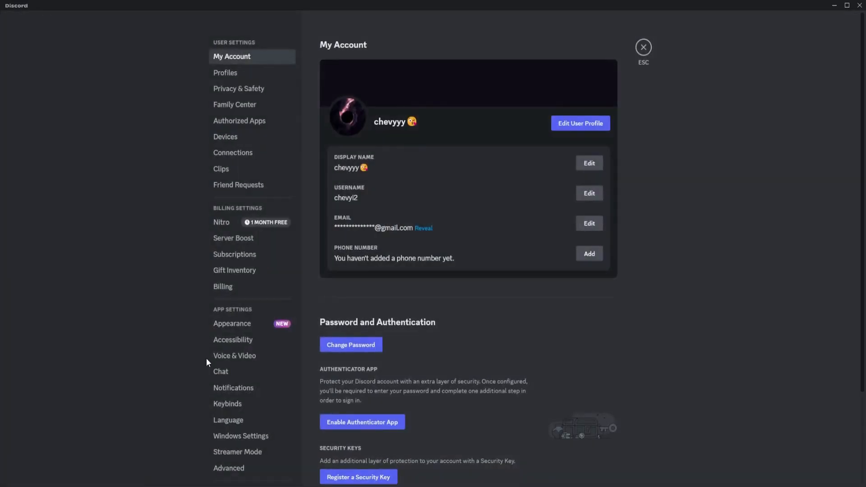
scroll(down, 3)
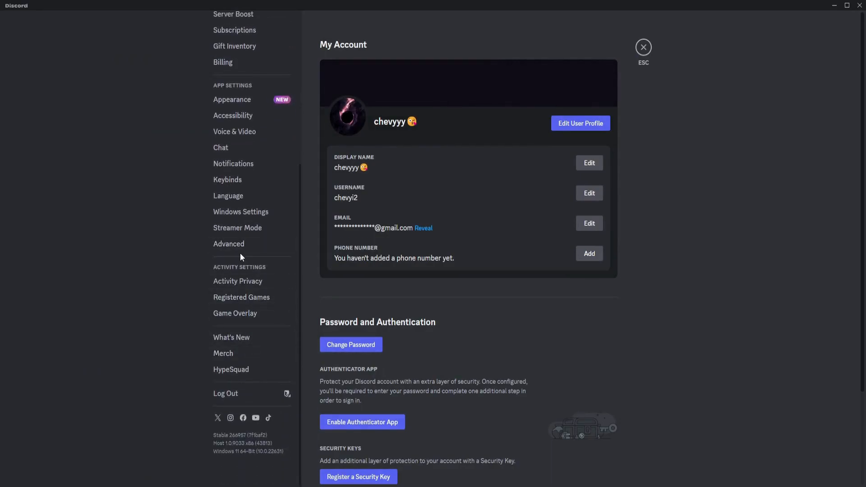
click(228, 244)
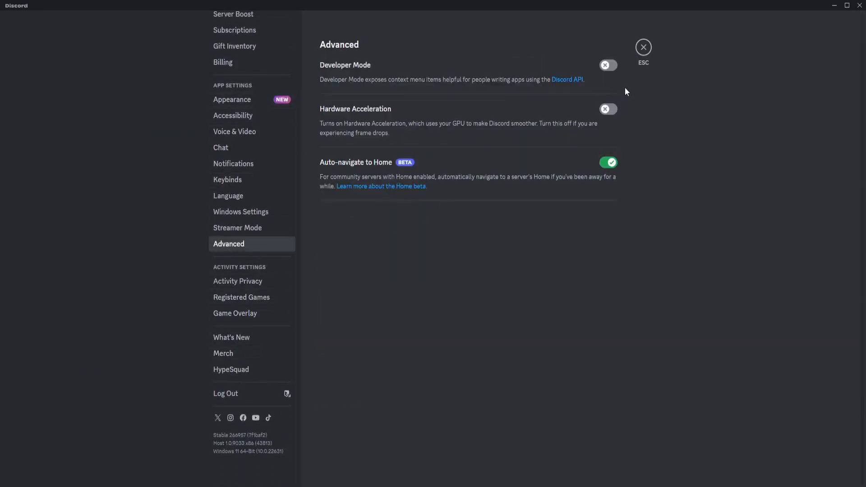
click(607, 65)
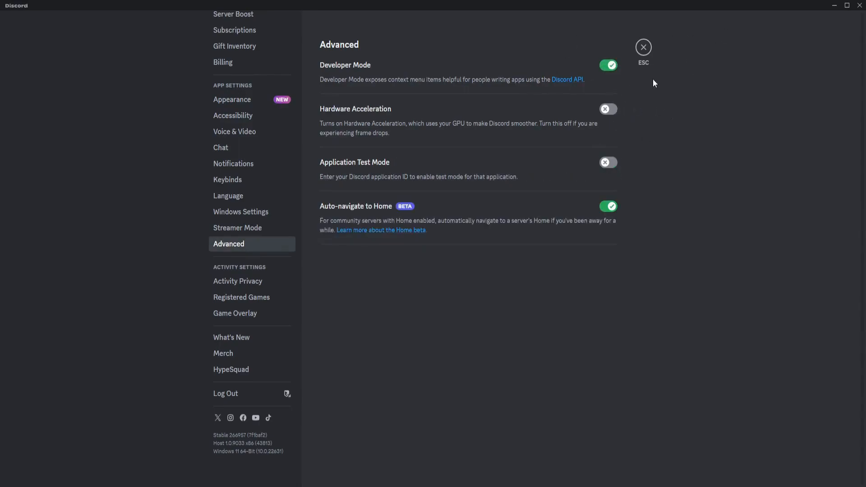
mouse_move(653, 47)
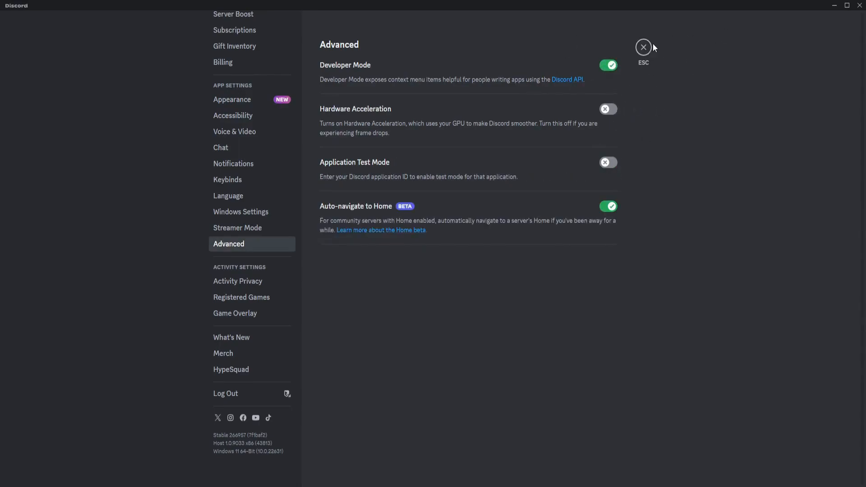
Copy the absent user's ID from their DM contact via Copy User ID
click(643, 46)
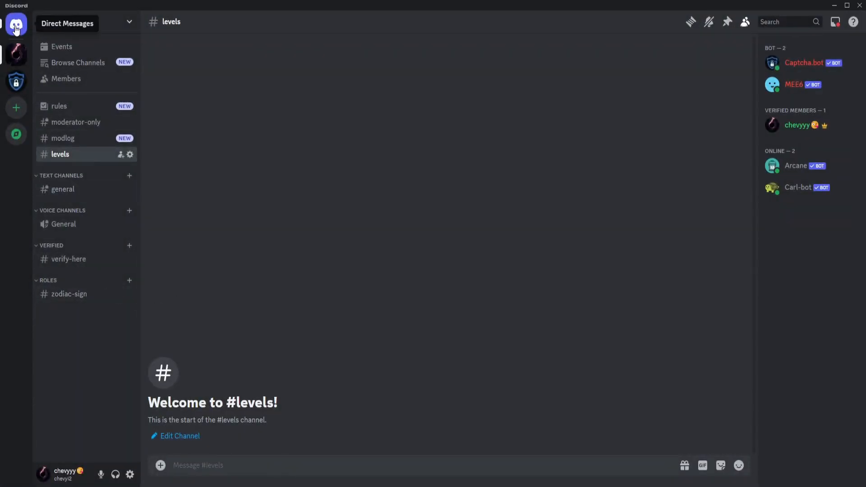
click(16, 23)
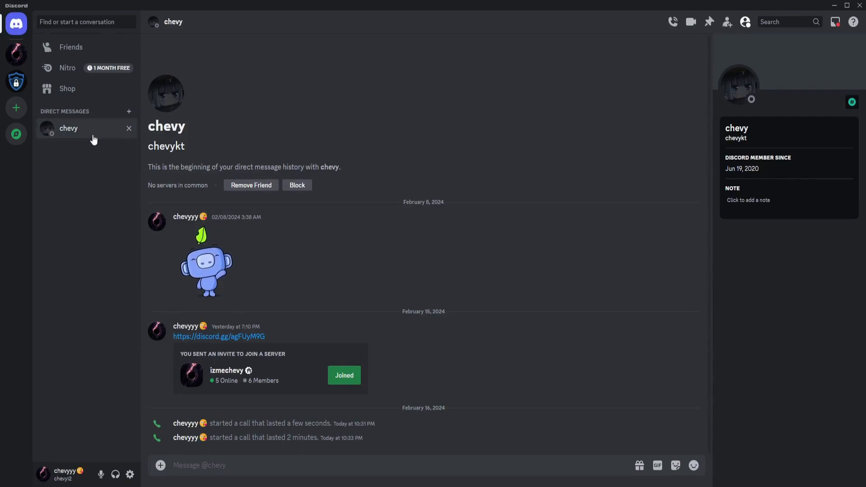
right_click(68, 128)
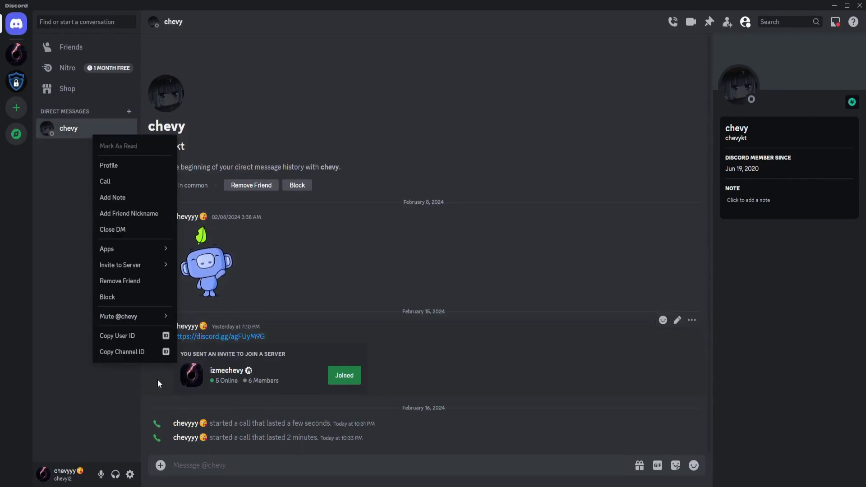
mouse_move(122, 352)
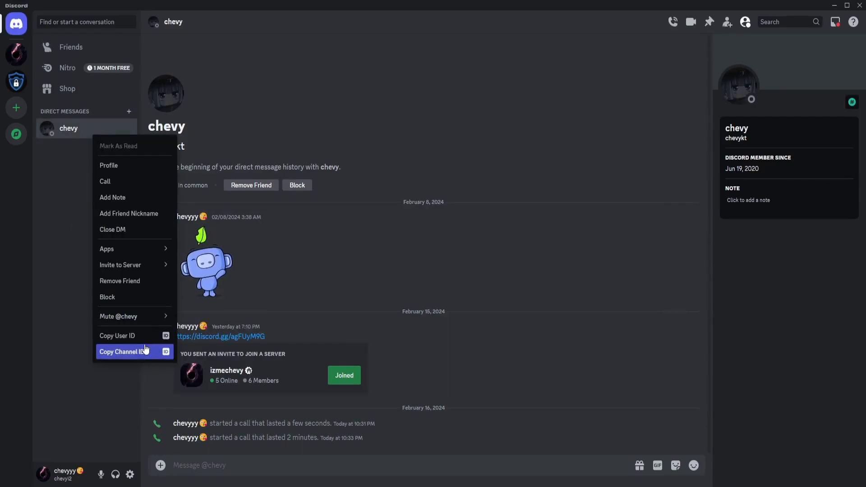
mouse_move(69, 389)
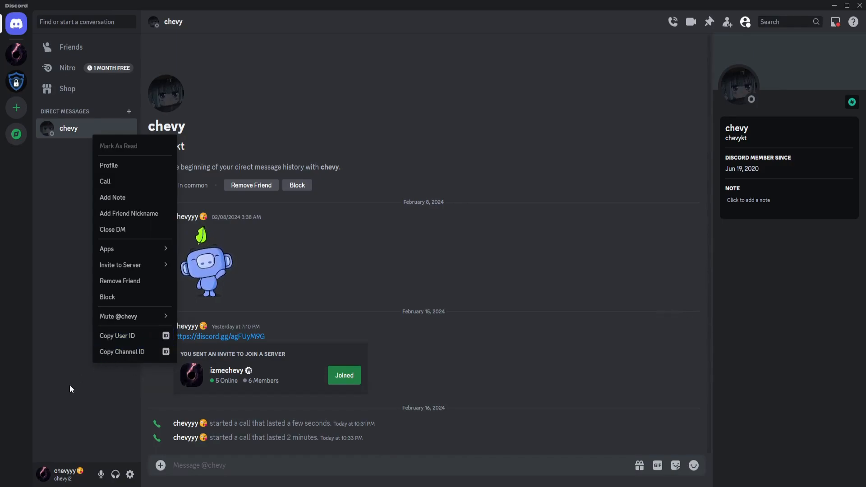
mouse_move(123, 336)
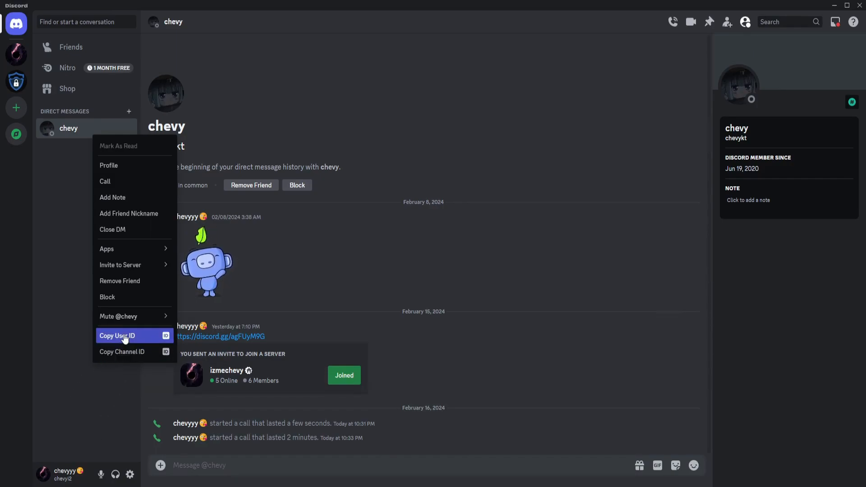
click(117, 336)
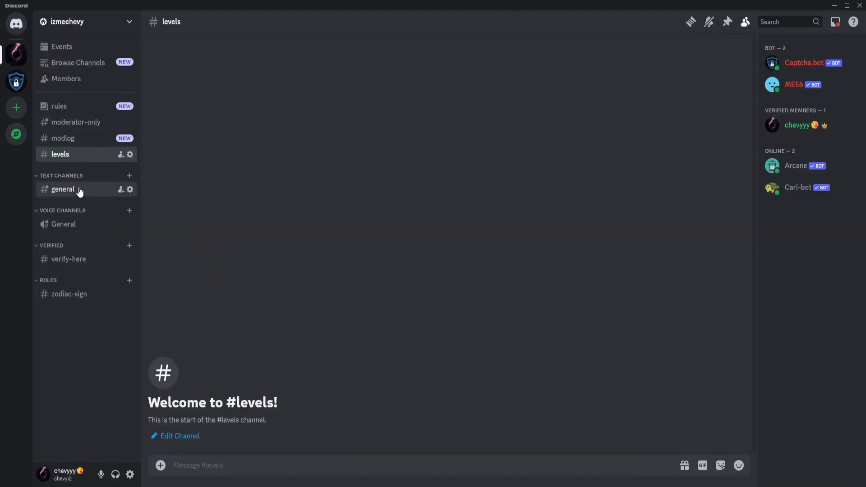
click(62, 188)
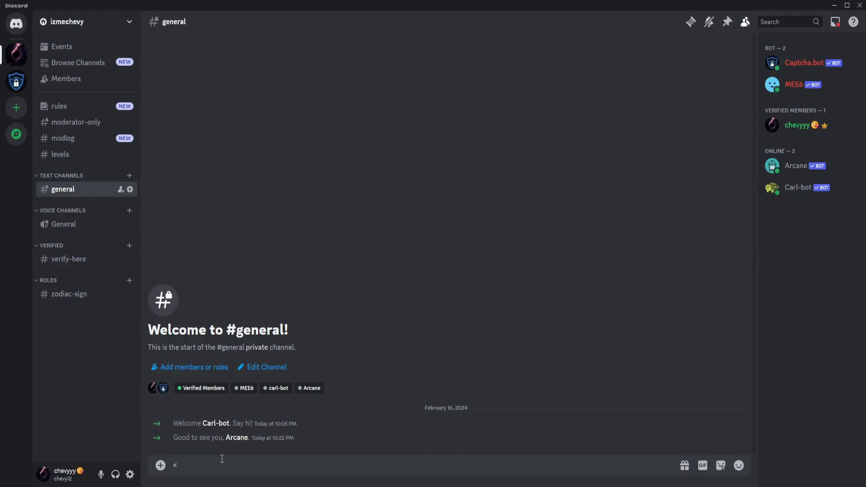
text(@723517738898817044)
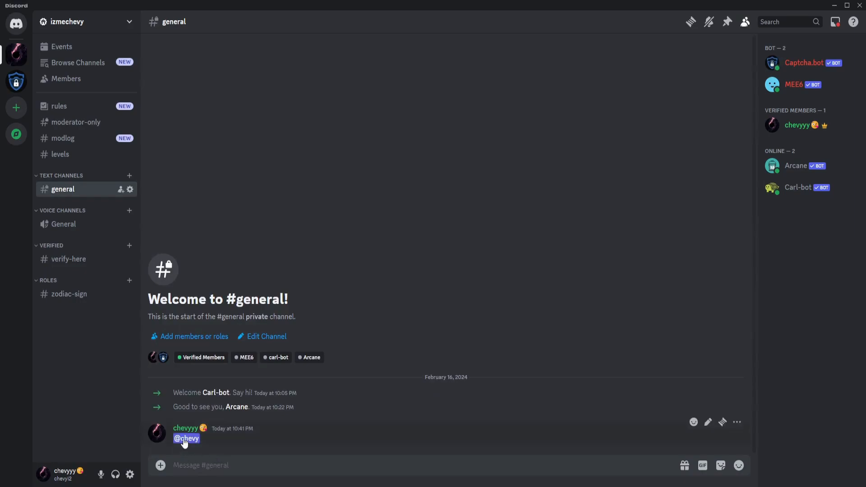
Bring up the mention's moderation menu with Kick and Ban for the absent user
right_click(186, 438)
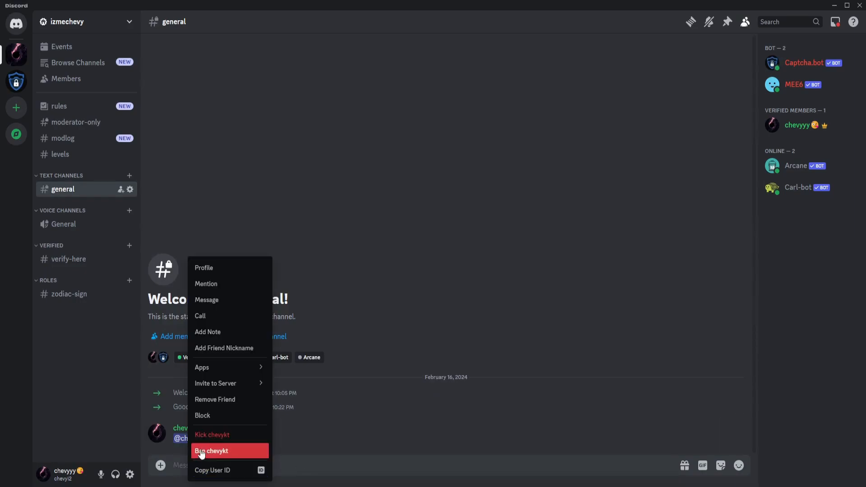
mouse_move(223, 454)
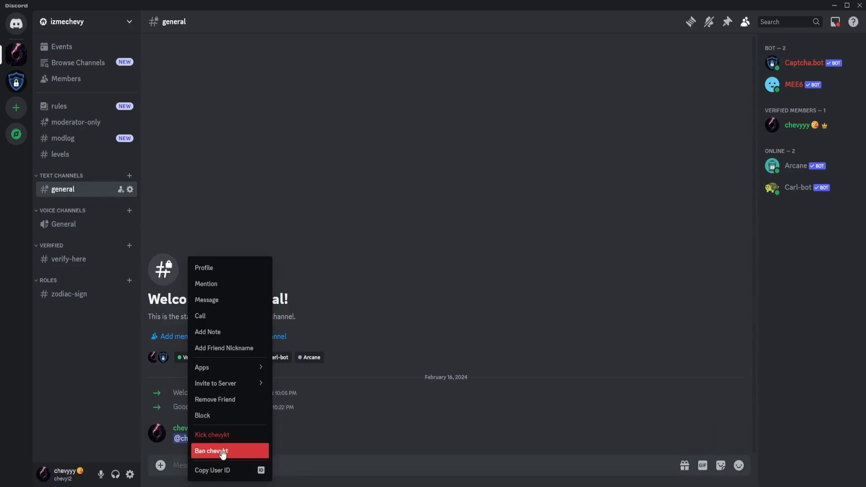
mouse_move(306, 467)
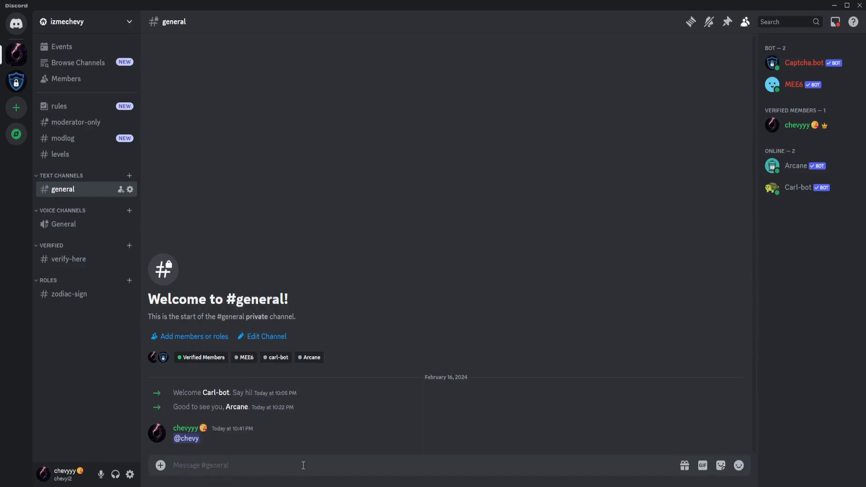
mouse_move(241, 471)
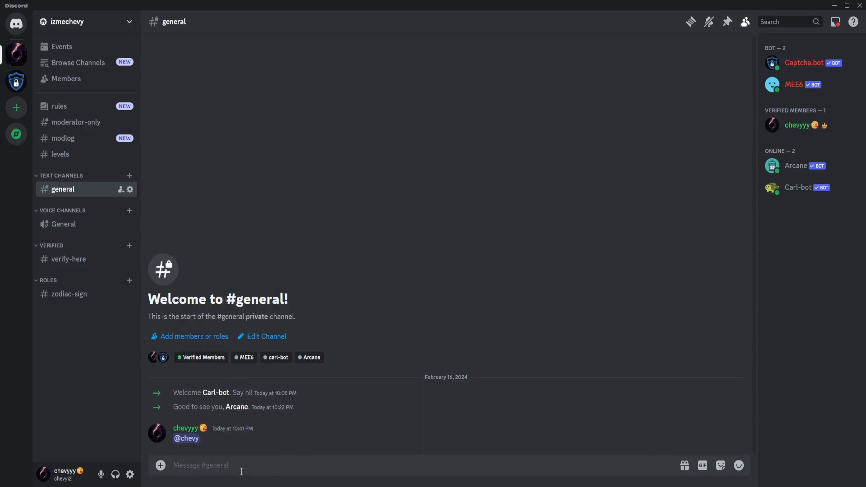